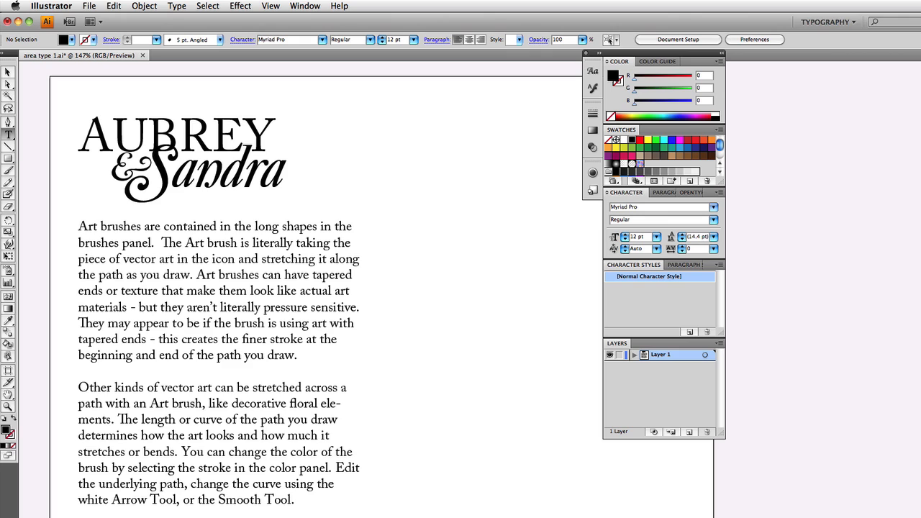
mouse_move(317, 500)
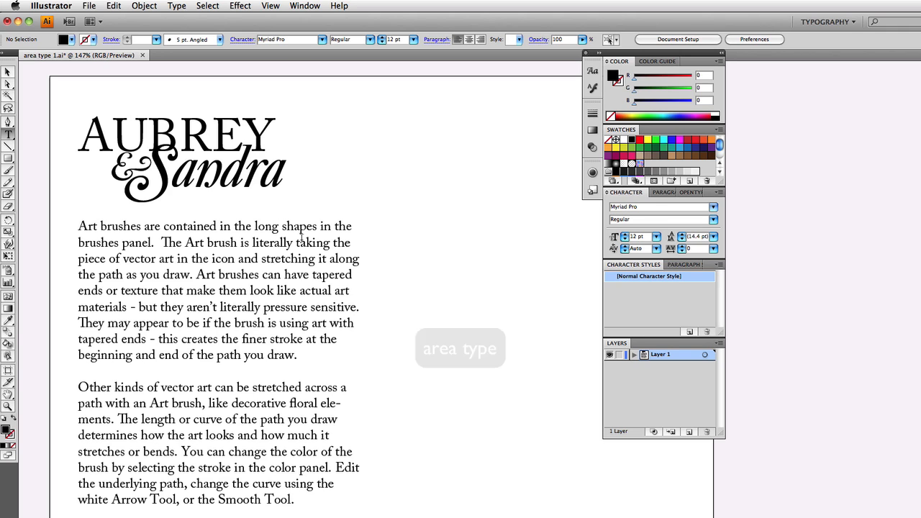
mouse_move(833, 34)
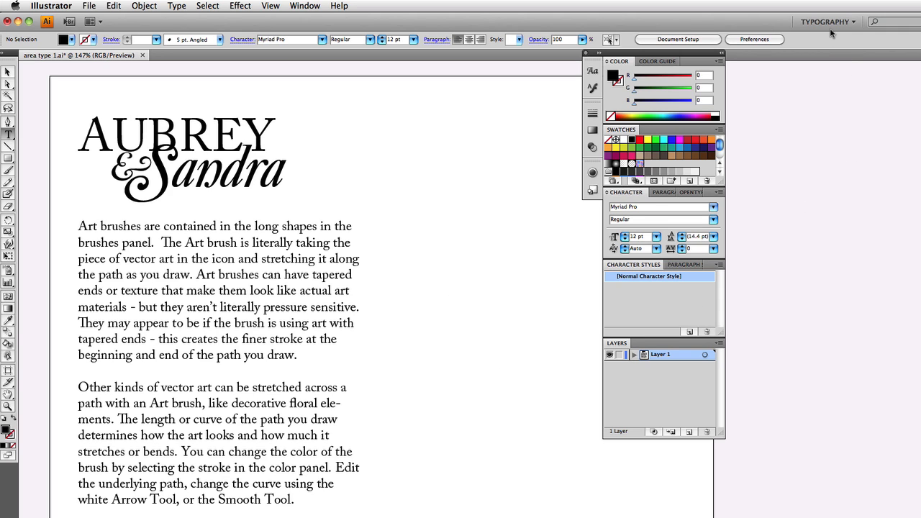
mouse_move(833, 34)
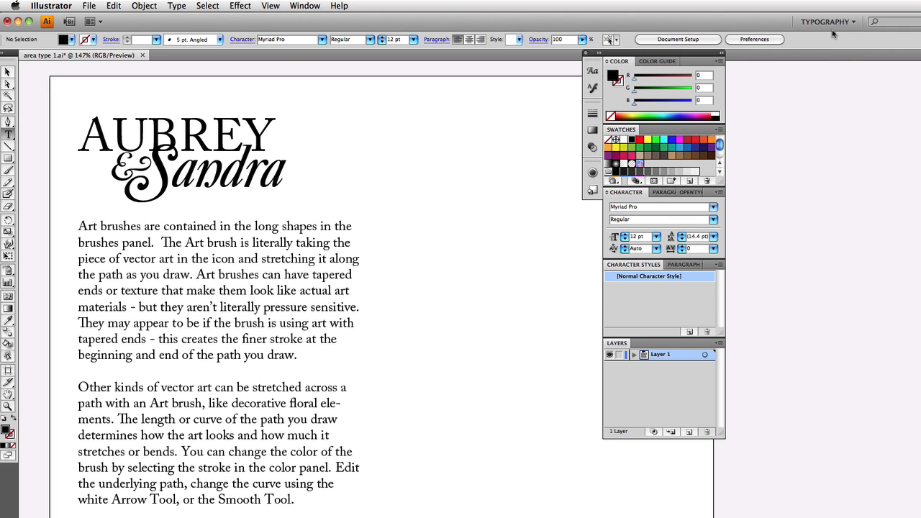
mouse_move(742, 115)
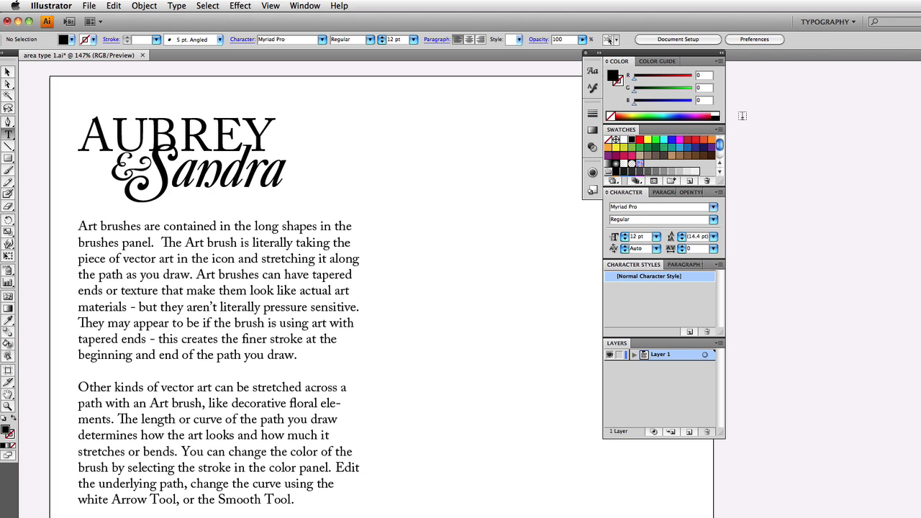
mouse_move(549, 352)
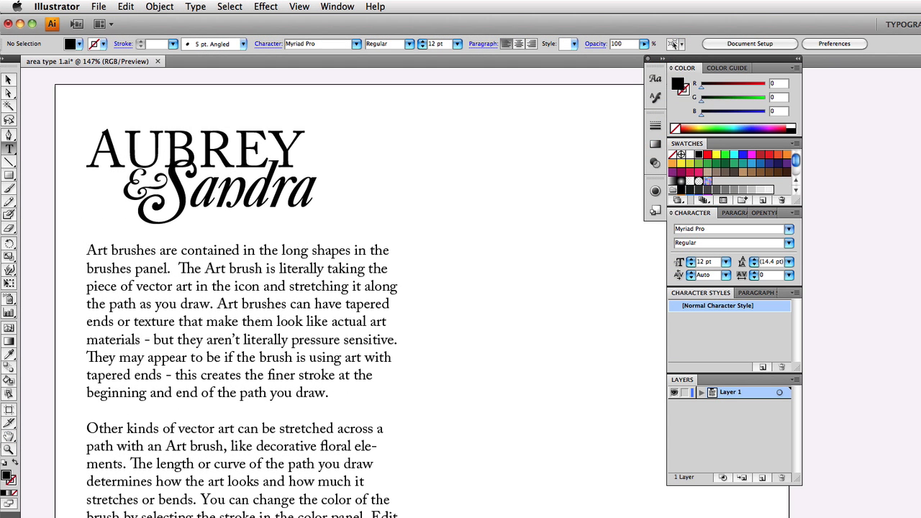
mouse_move(729, 312)
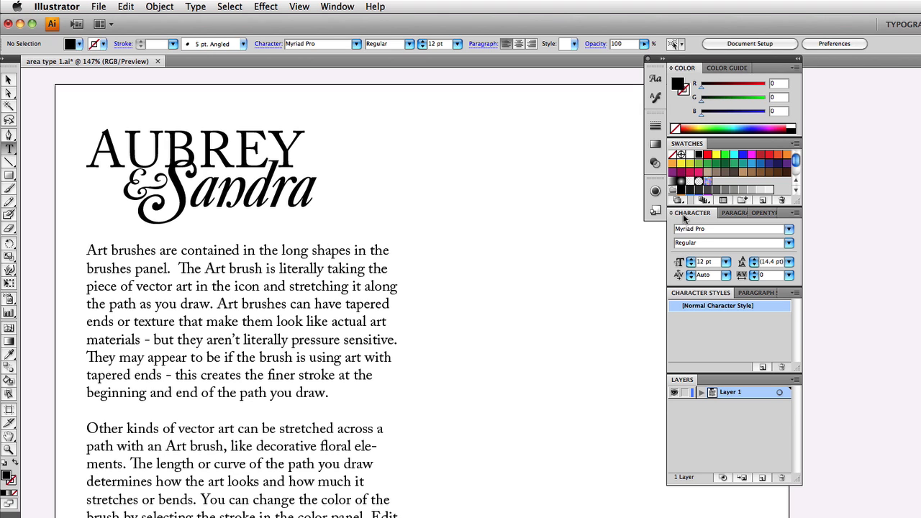
mouse_move(583, 511)
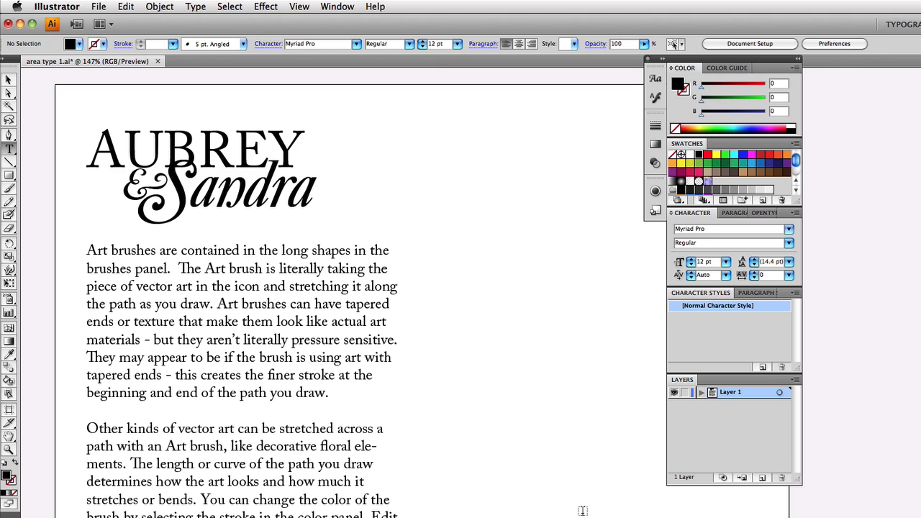
mouse_move(10, 149)
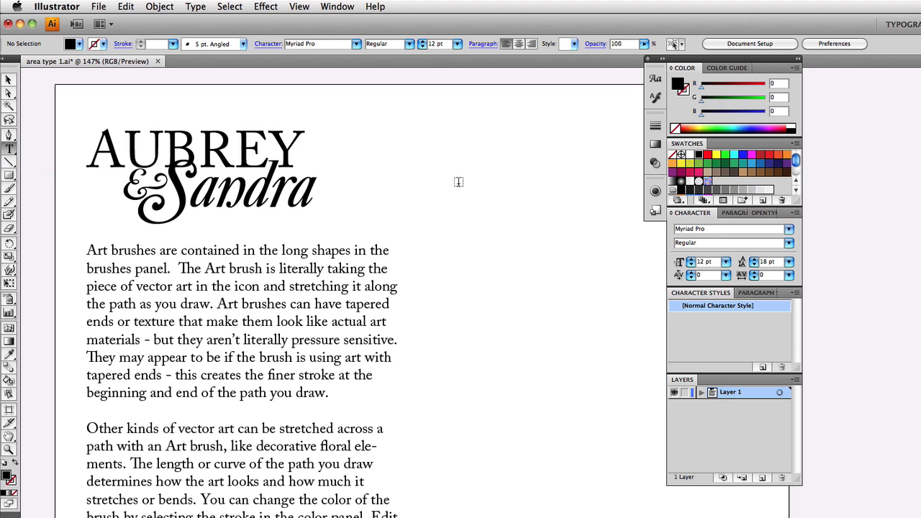
Step: Draw an area-type box right of the title, type 'the quick brown', and select it
left_click_drag(453, 185, 535, 317)
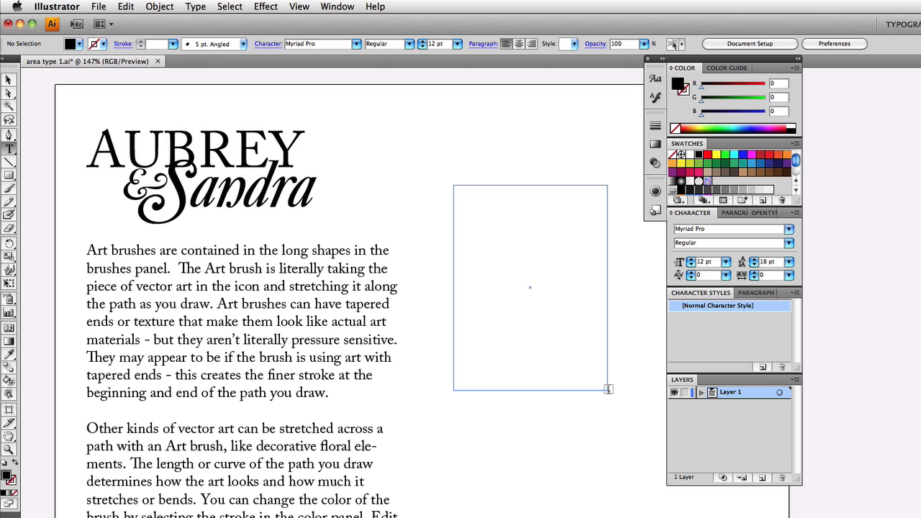
left_click(455, 194)
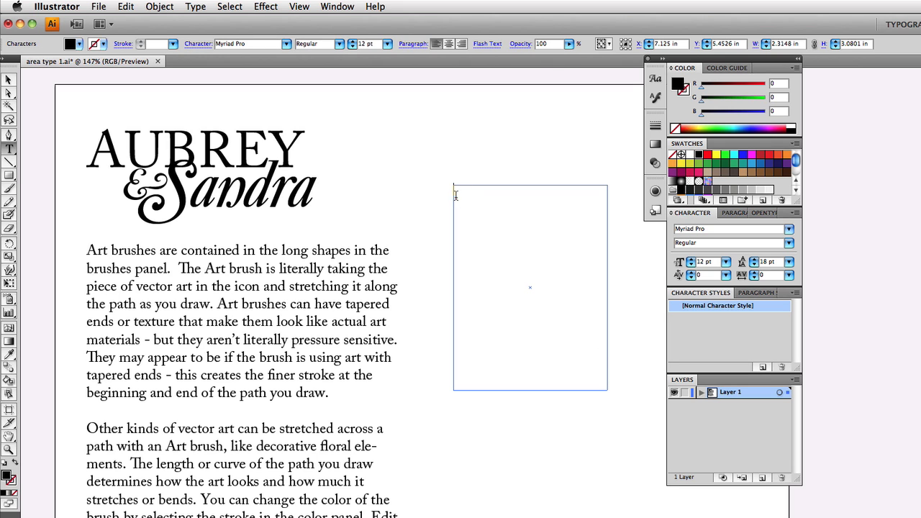
type("the quick")
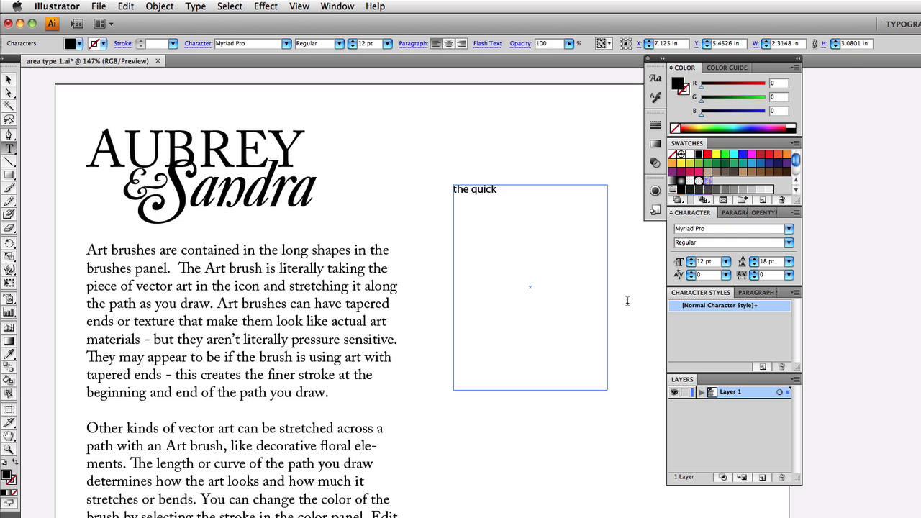
type("brown")
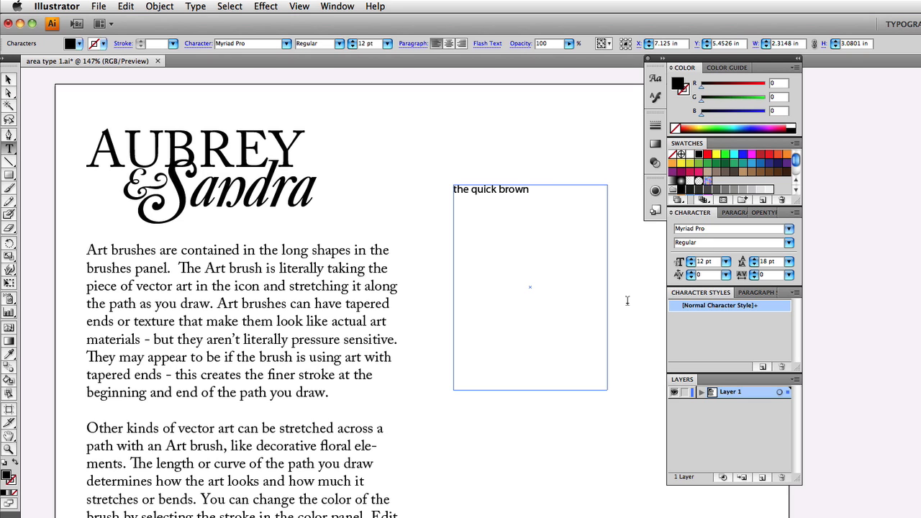
left_click(529, 189)
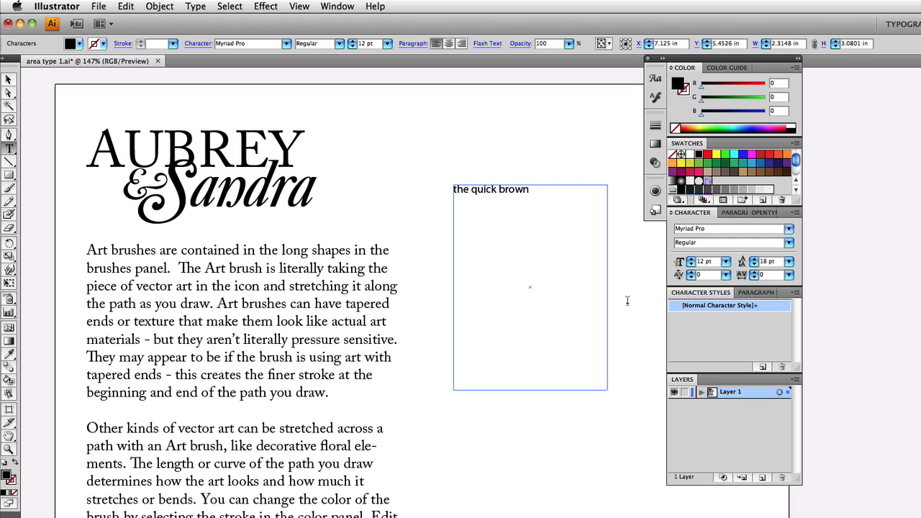
left_click(529, 189)
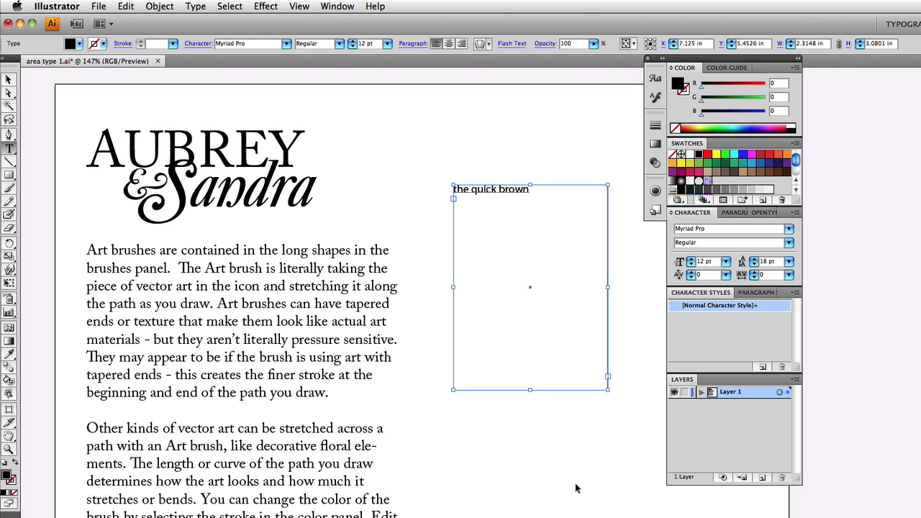
mouse_move(539, 423)
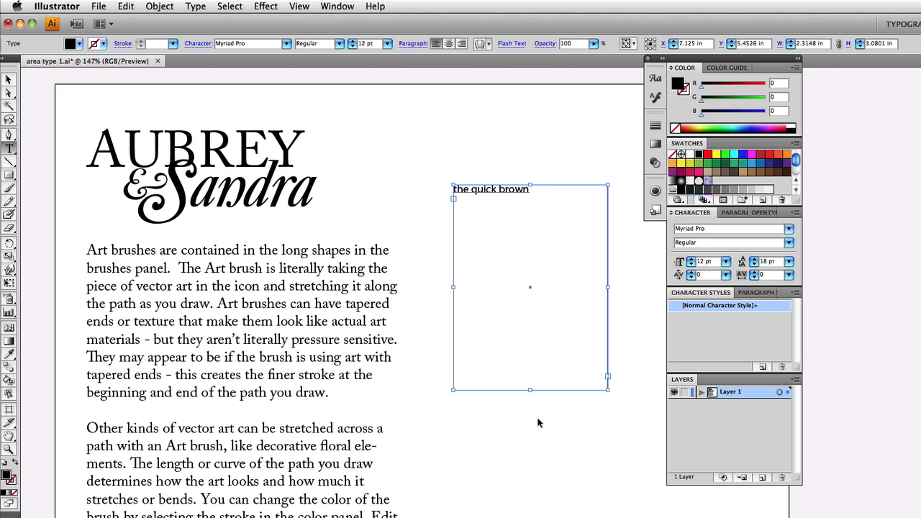
left_click(532, 413)
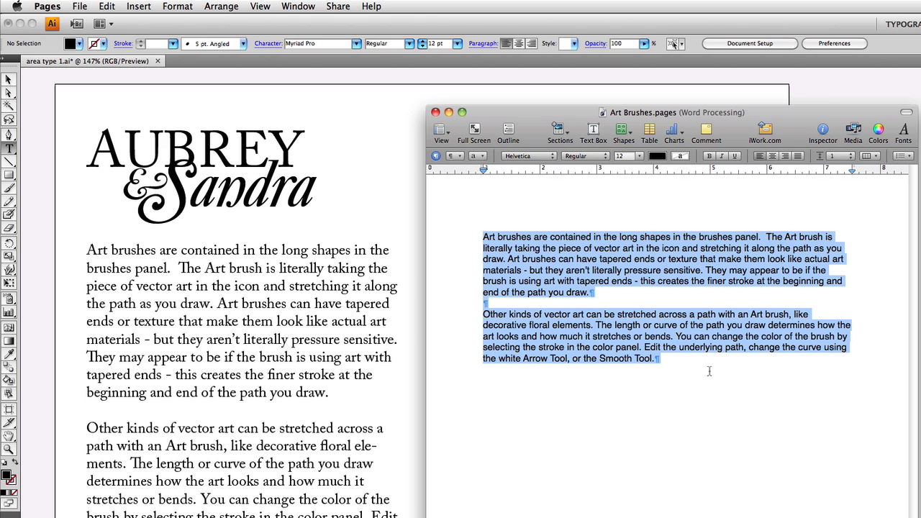
mouse_move(705, 368)
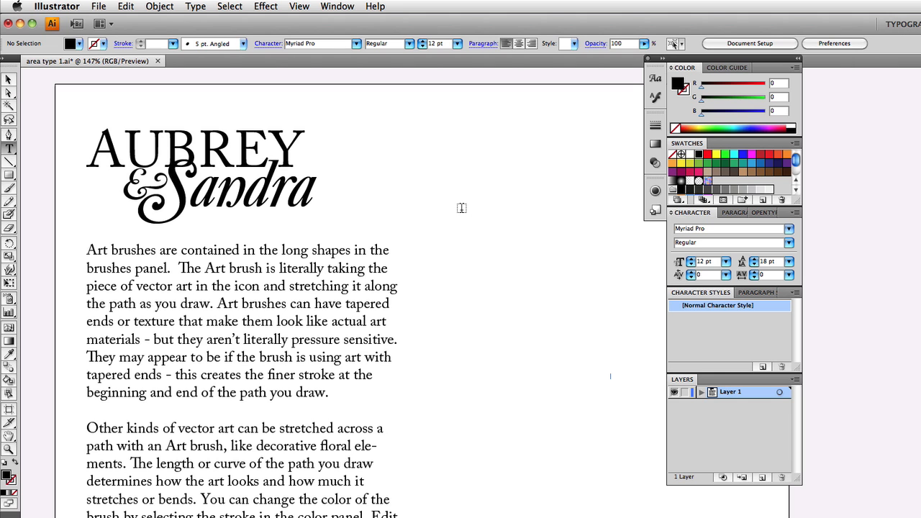
mouse_move(464, 214)
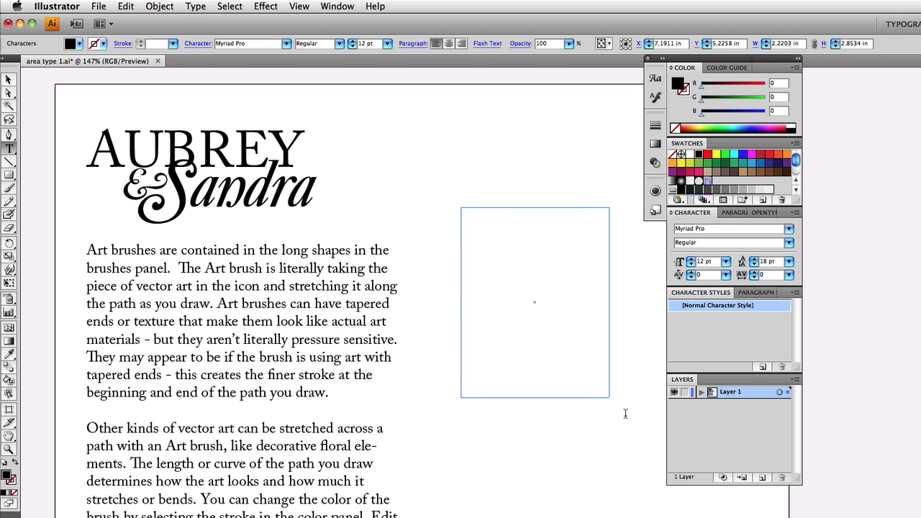
Step: Paste the copied Art Brushes paragraphs into the new text box
key("cmd+v")
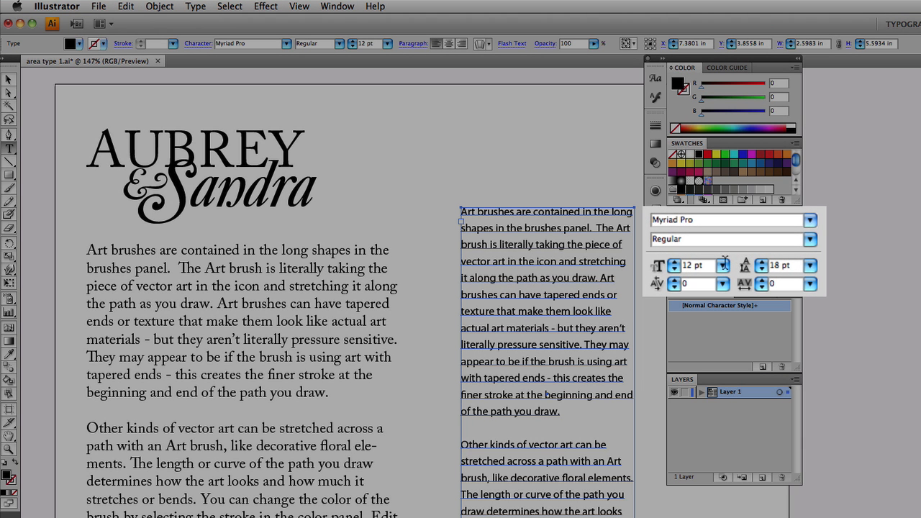
mouse_move(673, 264)
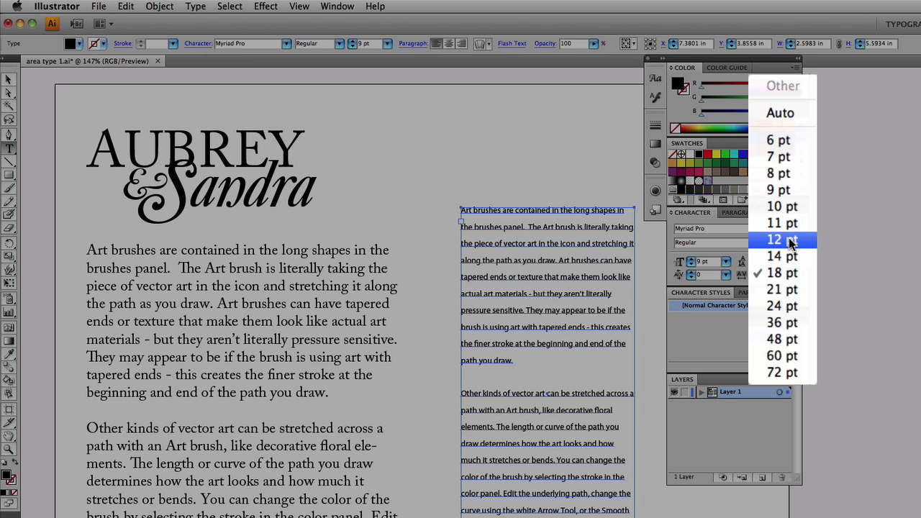
Step: Set the pasted paragraphs to 9 pt type with 12 pt leading
left_click(778, 239)
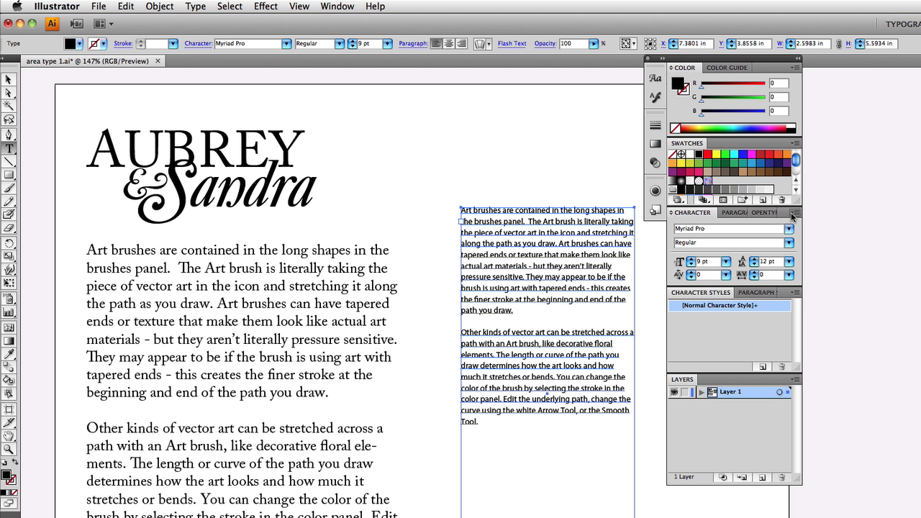
Step: Choose Show Options from the Character panel menu to reveal scale, baseline and rotation fields
left_click(794, 214)
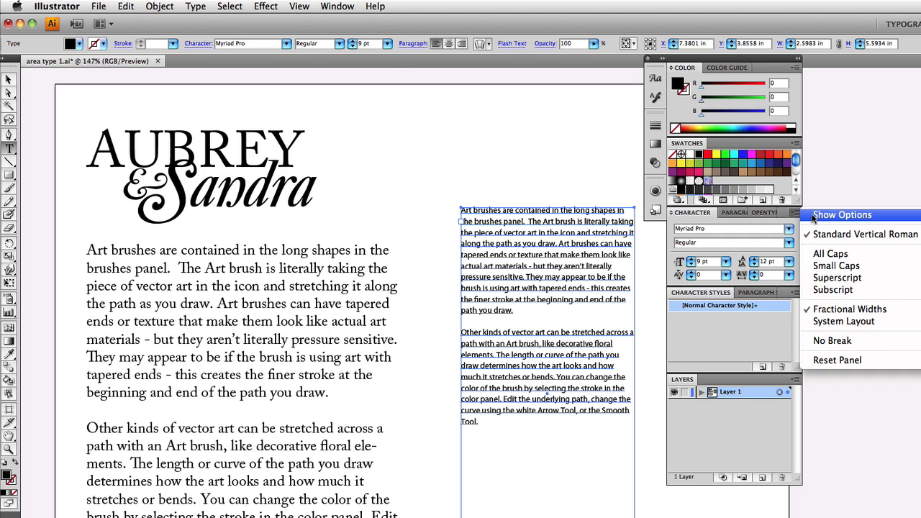
left_click(842, 214)
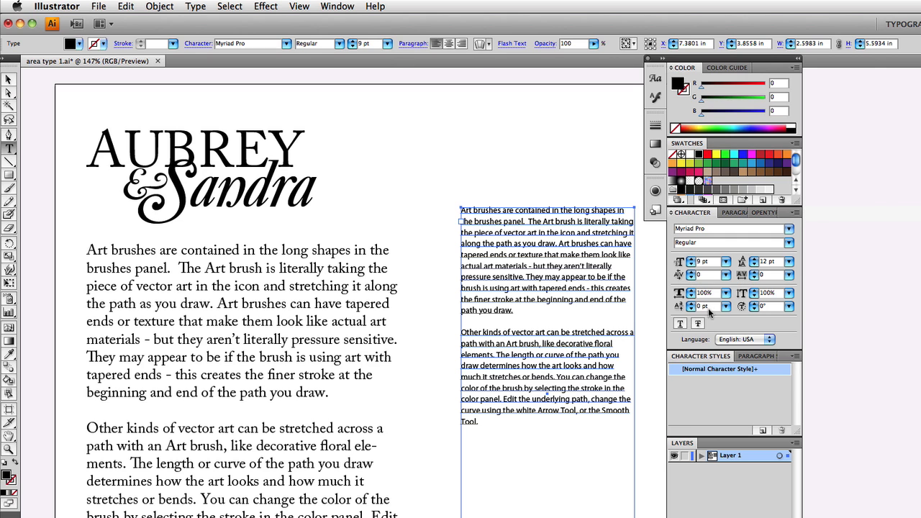
mouse_move(711, 334)
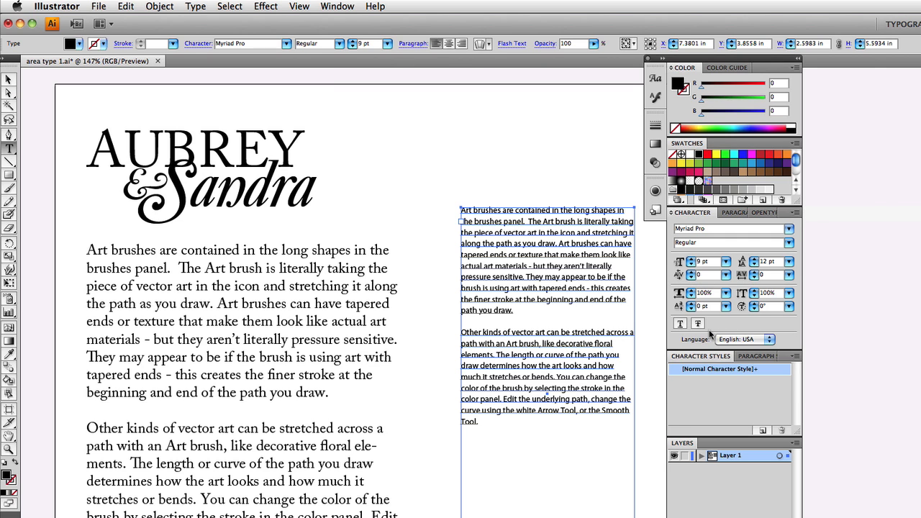
mouse_move(784, 322)
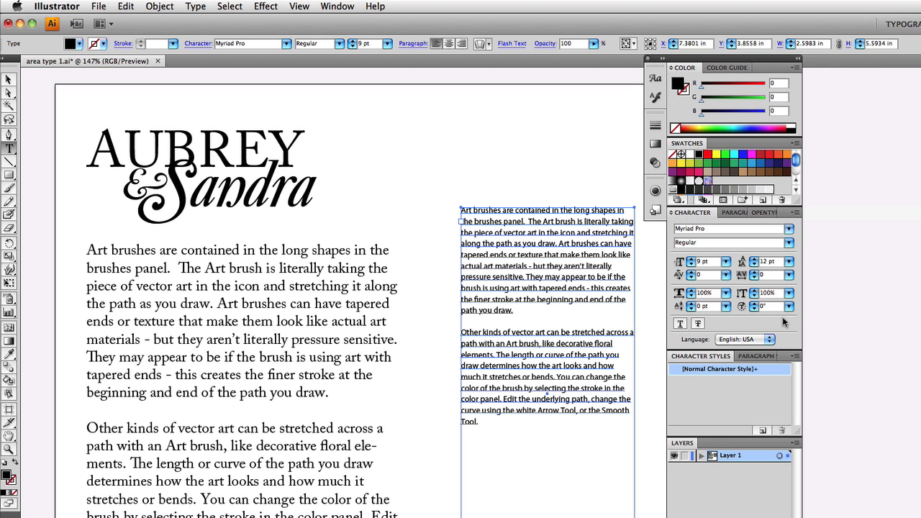
mouse_move(737, 325)
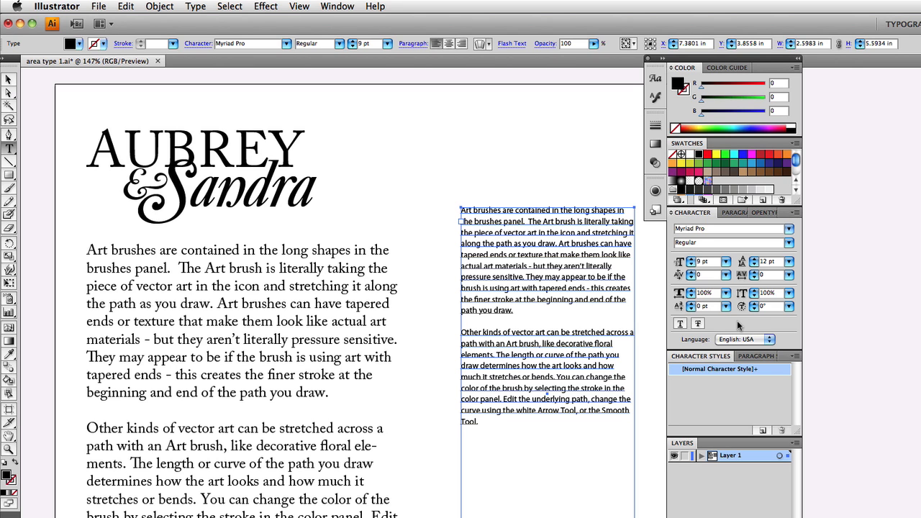
mouse_move(737, 325)
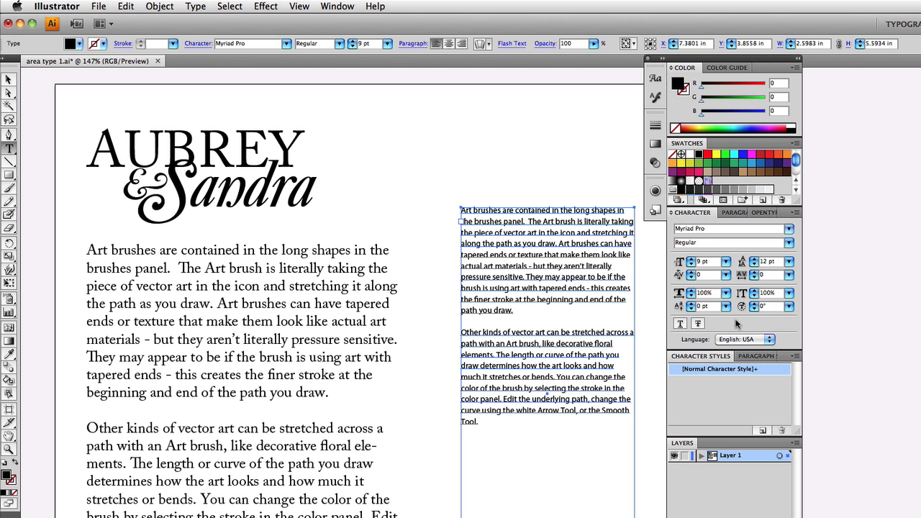
mouse_move(568, 397)
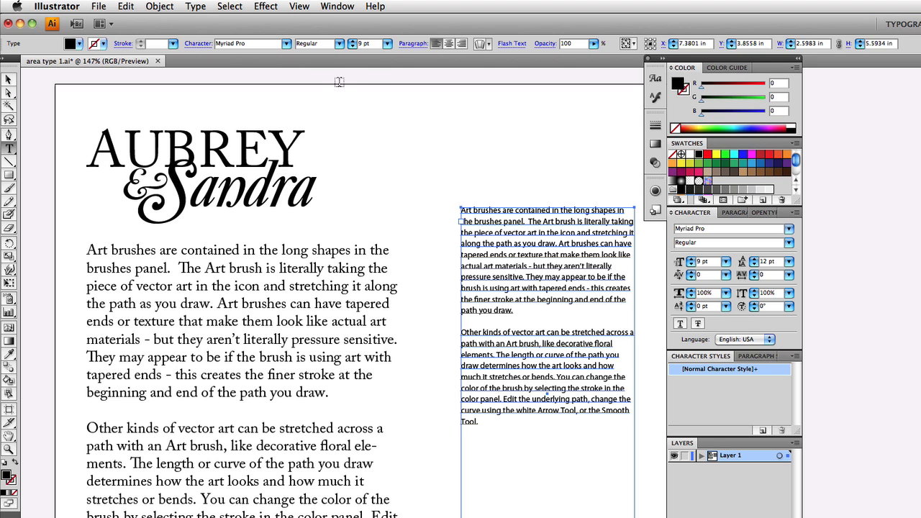
mouse_move(561, 60)
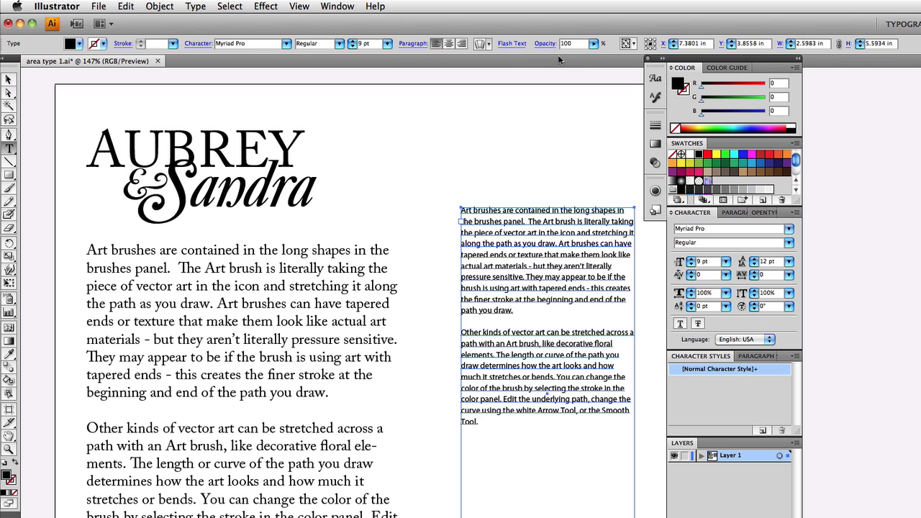
mouse_move(245, 66)
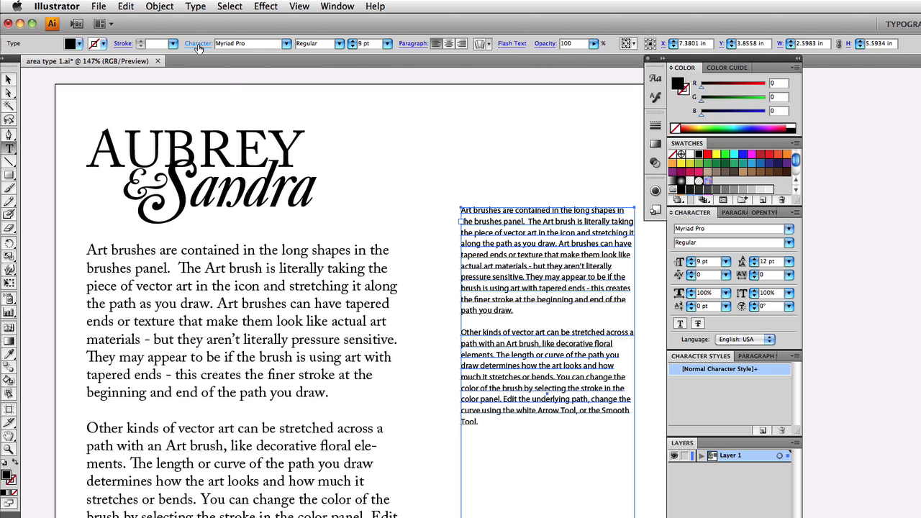
left_click(198, 44)
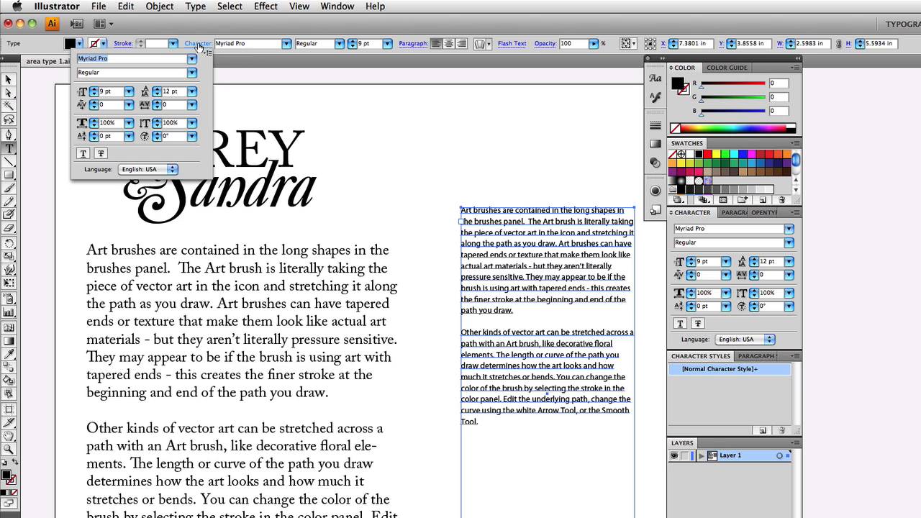
mouse_move(198, 44)
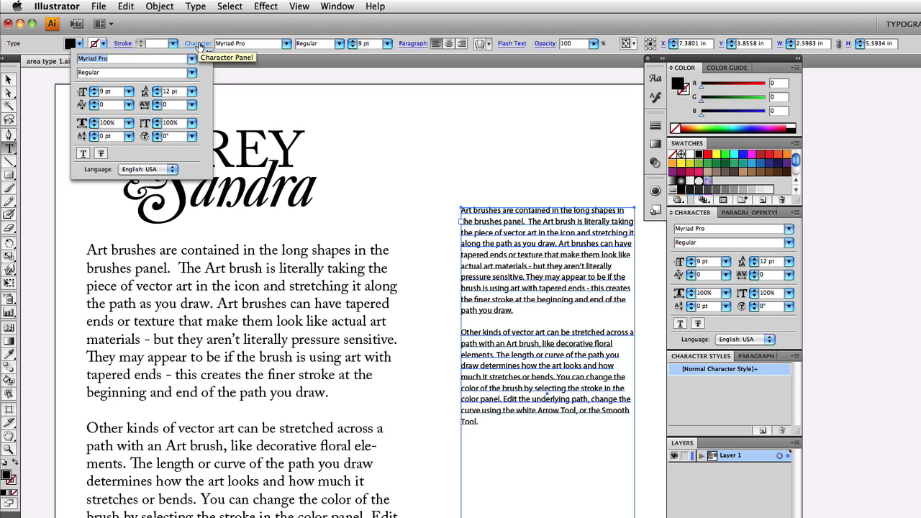
left_click(412, 43)
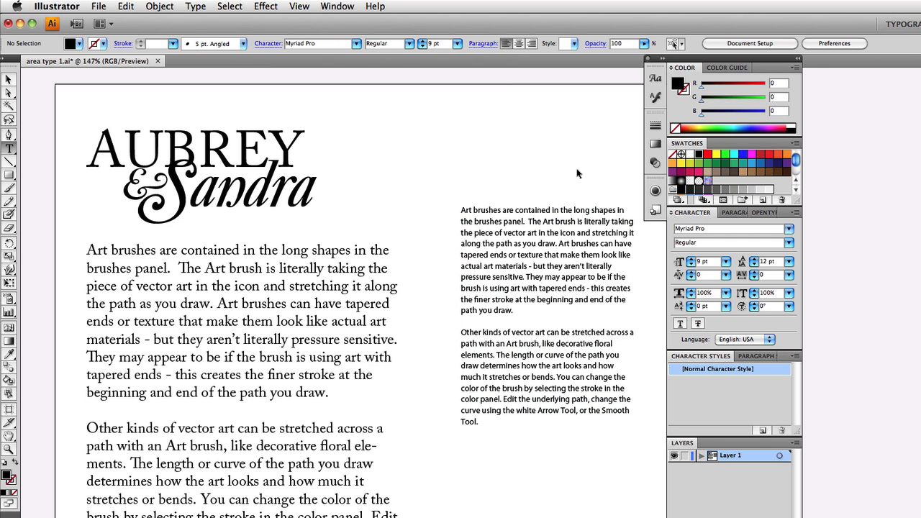
mouse_move(721, 232)
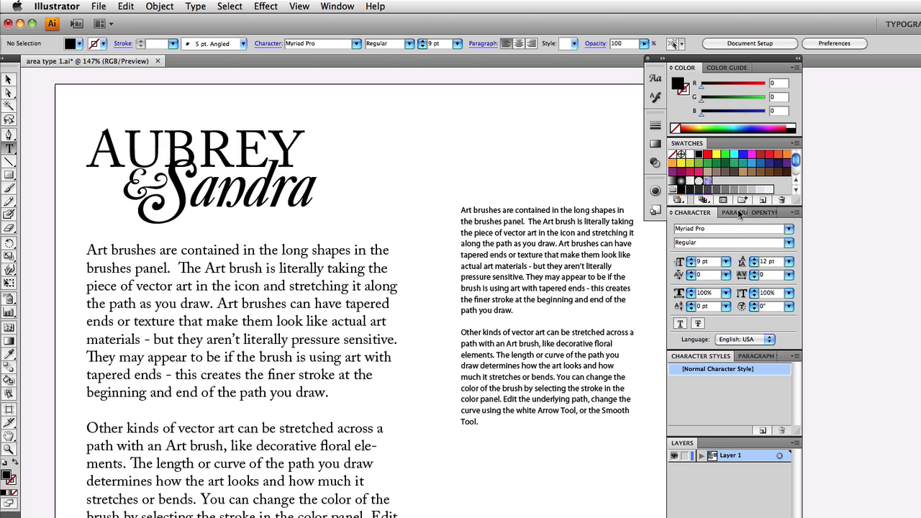
left_click(731, 212)
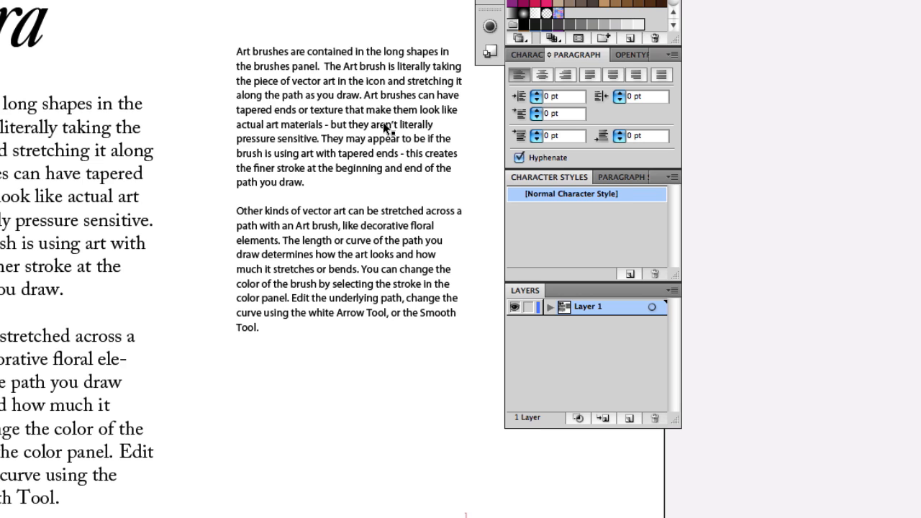
Step: Try left, center and right alignment, then justify the paragraphs
left_click(519, 75)
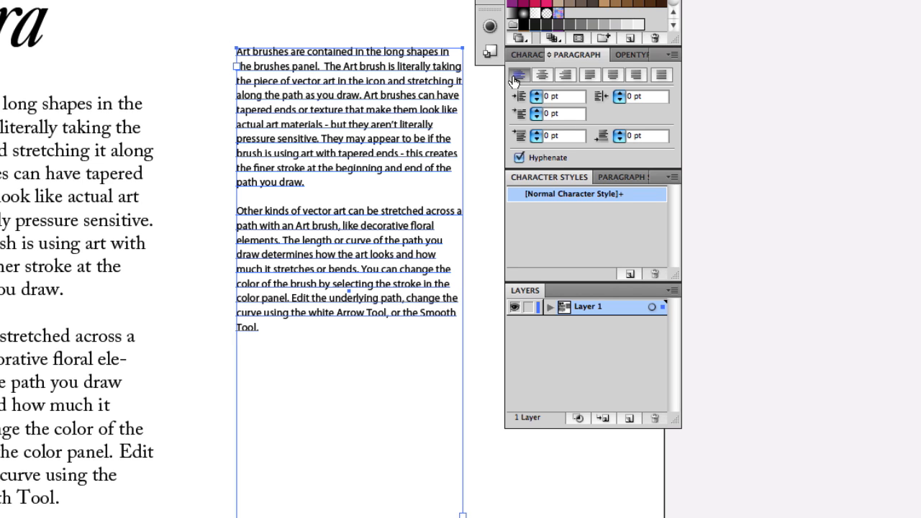
left_click(542, 75)
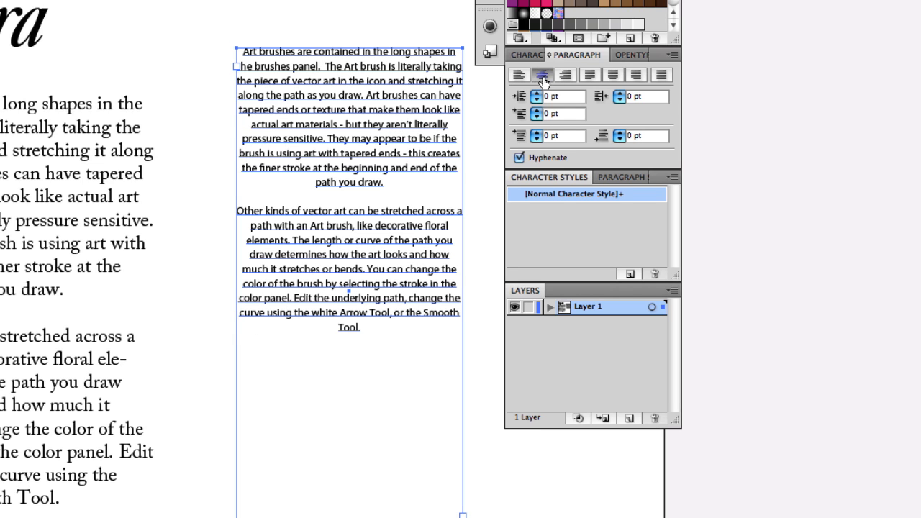
left_click(566, 74)
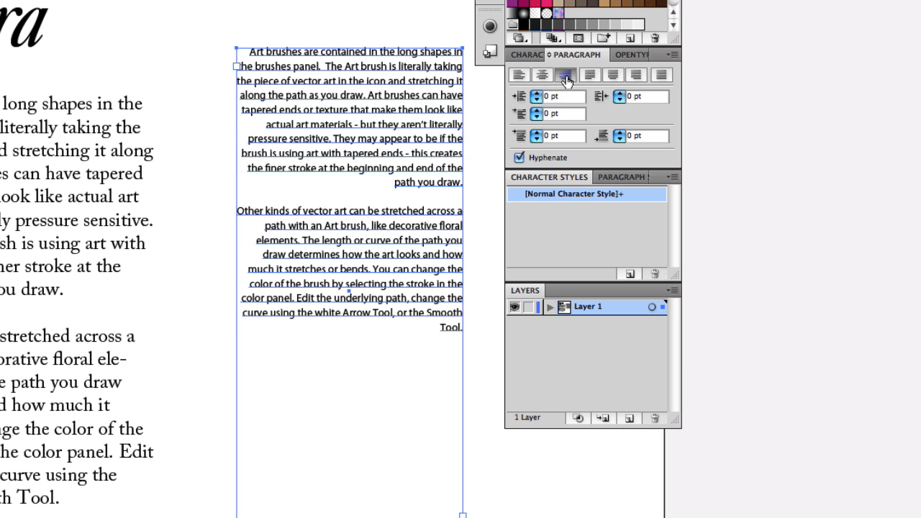
left_click(542, 75)
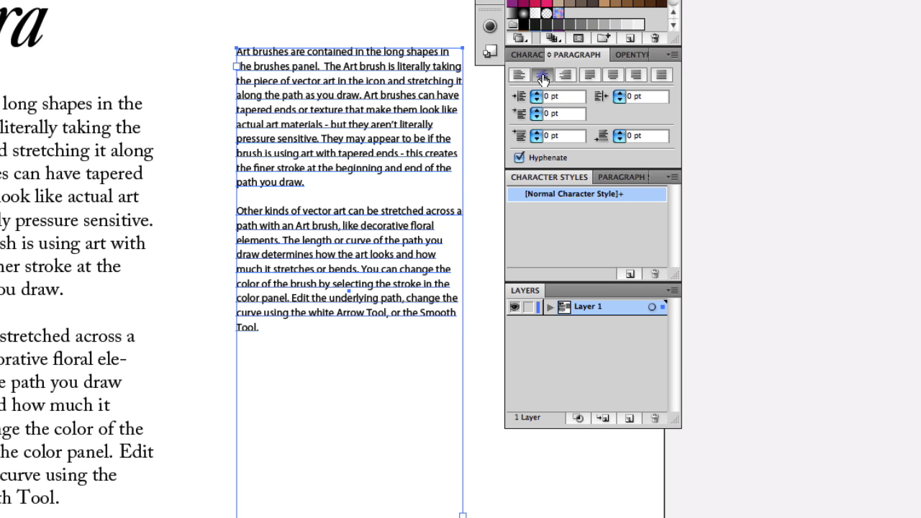
left_click(590, 75)
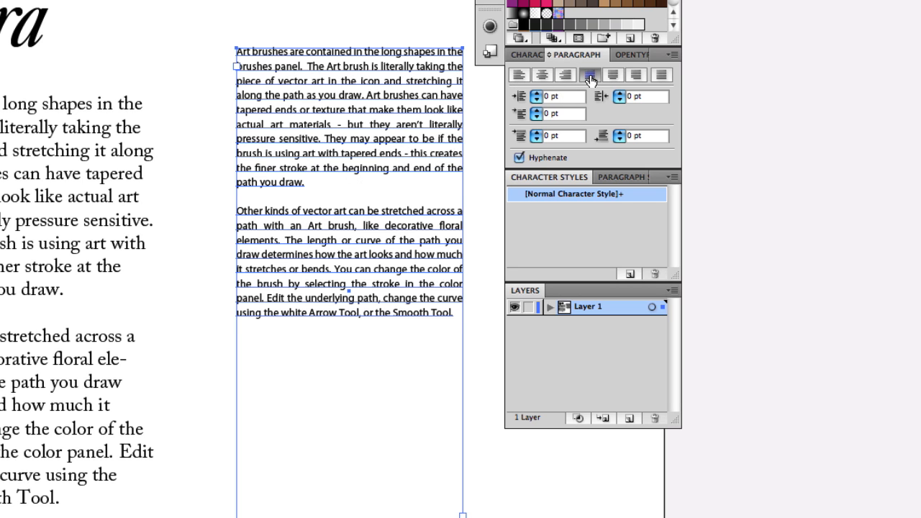
mouse_move(589, 75)
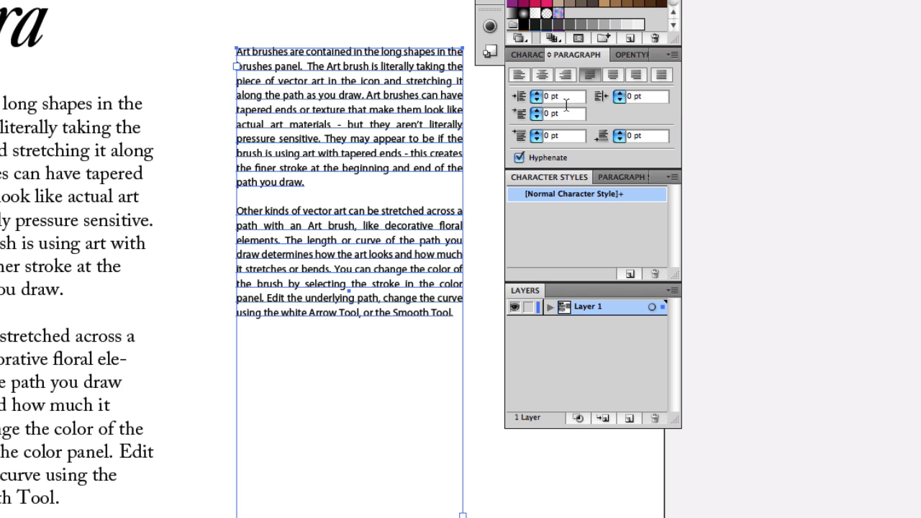
mouse_move(606, 118)
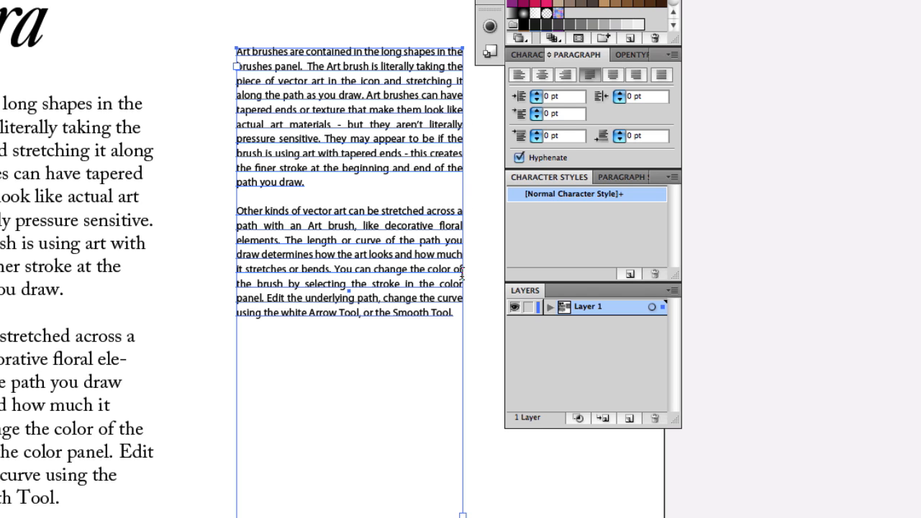
mouse_move(466, 286)
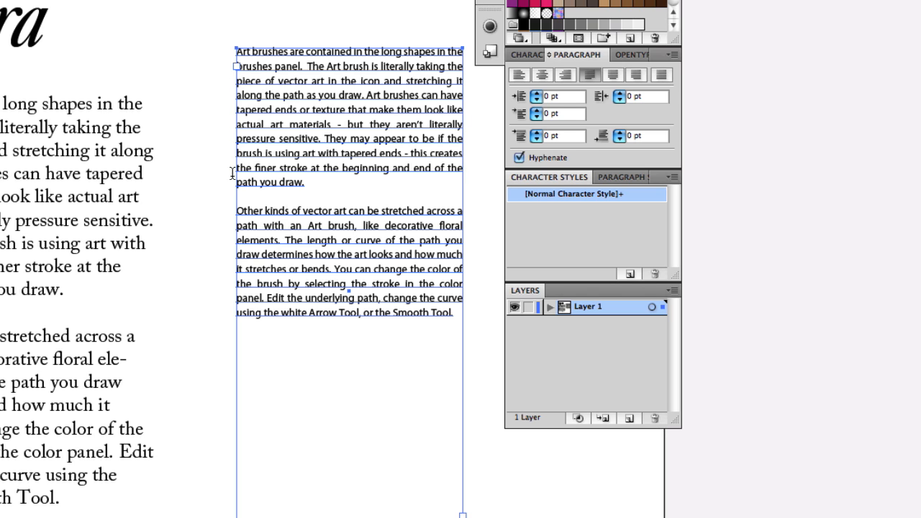
mouse_move(234, 285)
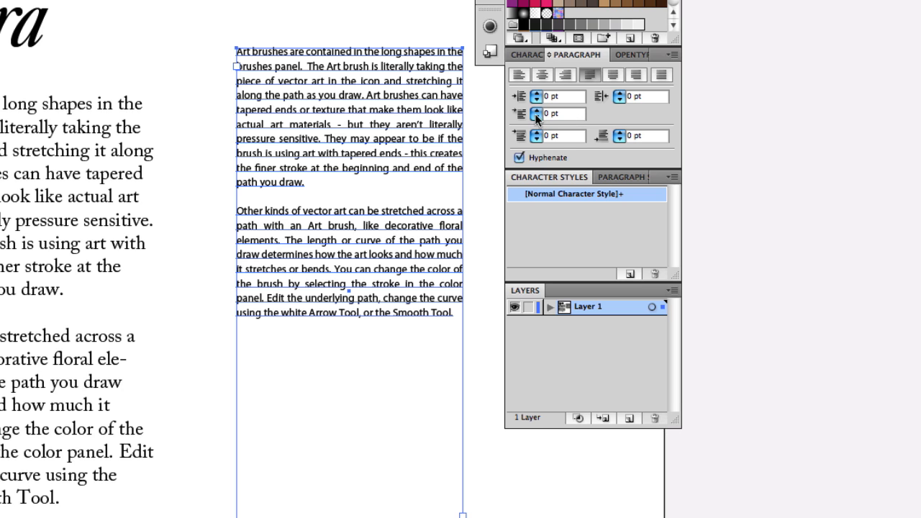
Step: Adjust the first-line indent toward 5 pt
left_click(536, 111)
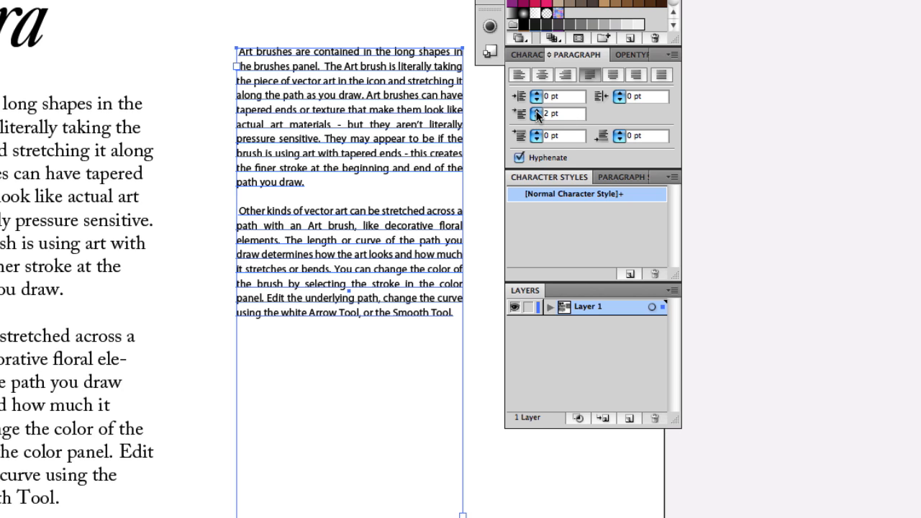
left_click(535, 111)
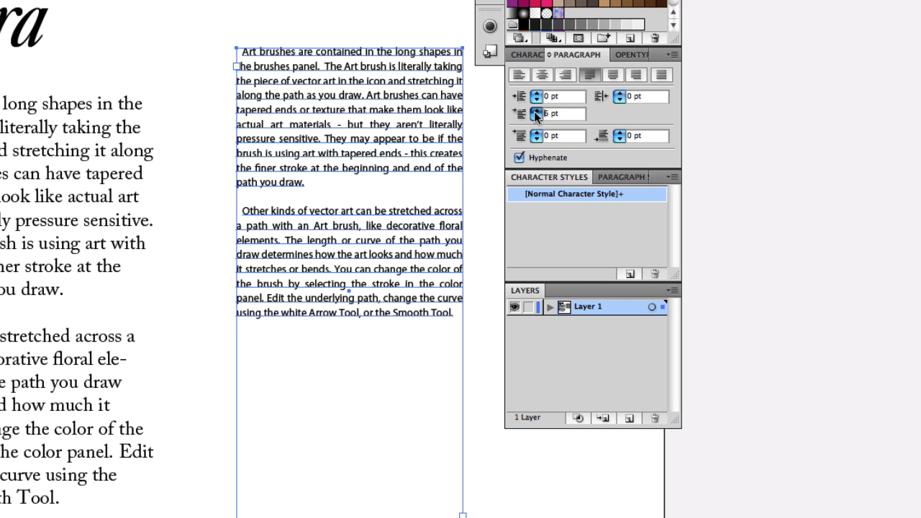
left_click(537, 117)
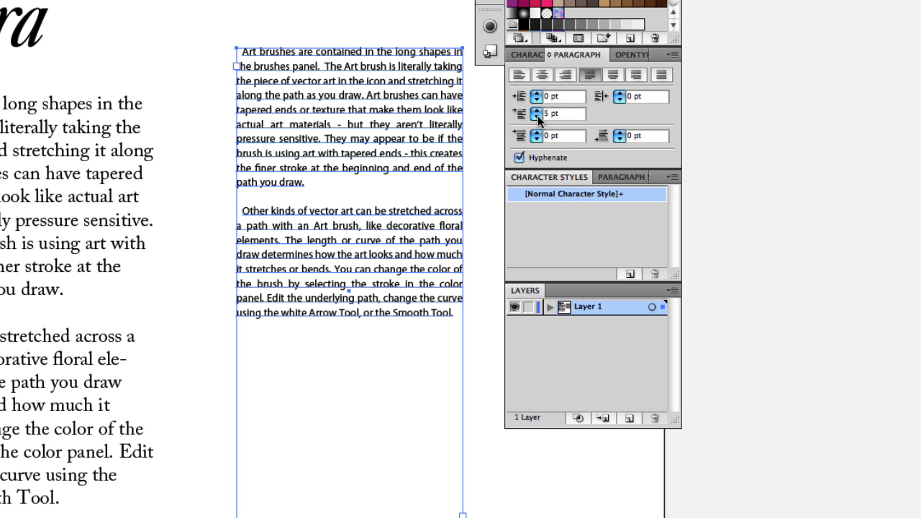
left_click(537, 114)
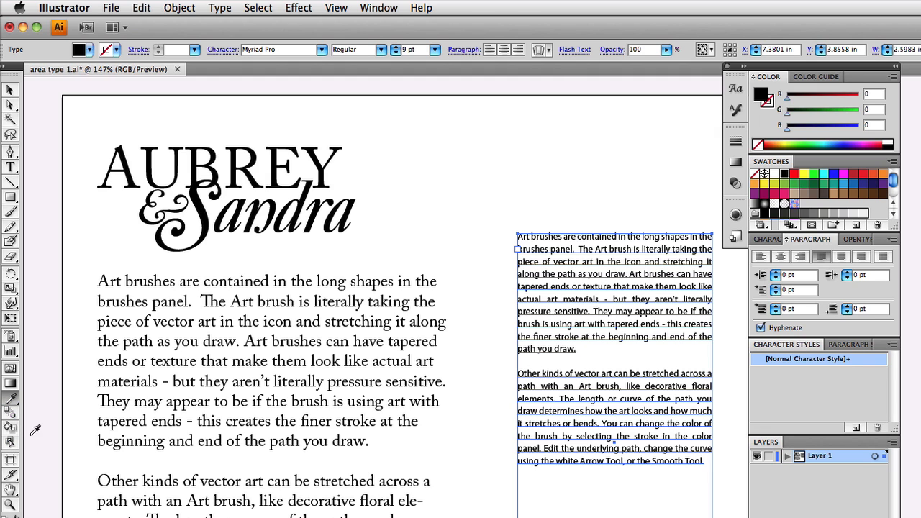
mouse_move(400, 408)
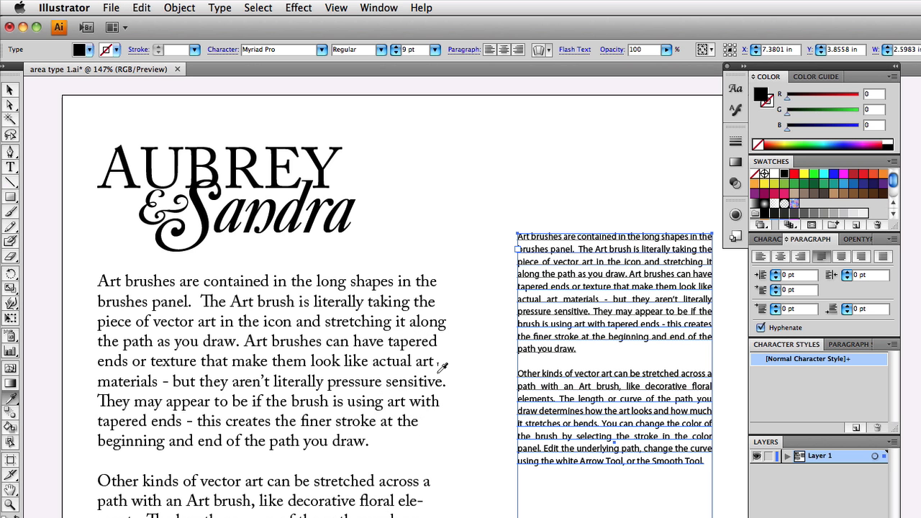
mouse_move(543, 344)
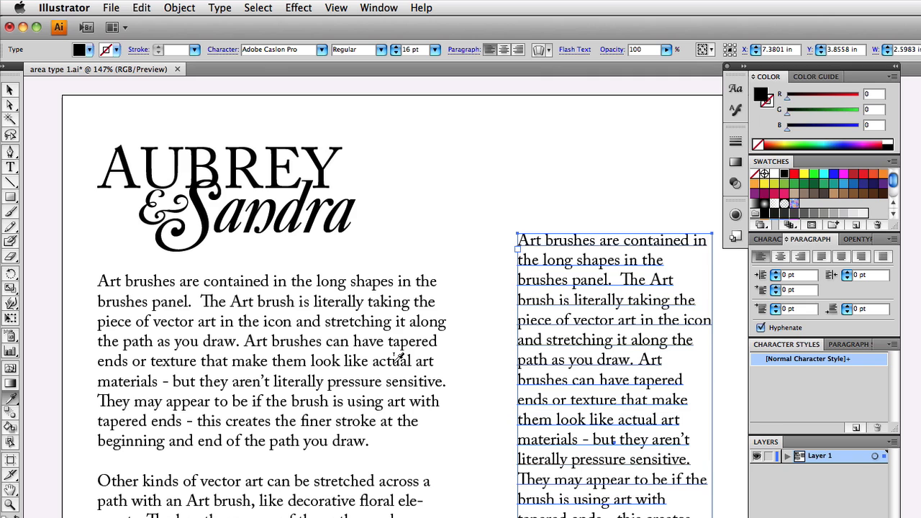
mouse_move(579, 292)
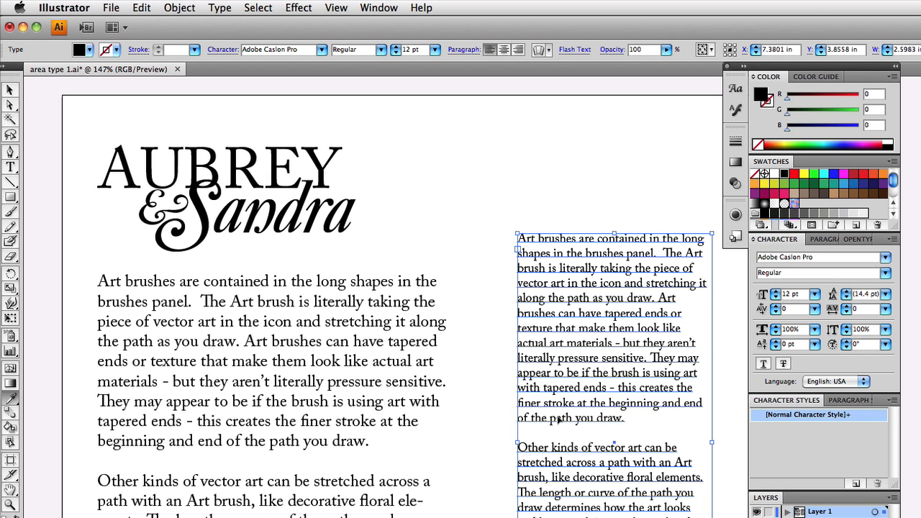
mouse_move(560, 421)
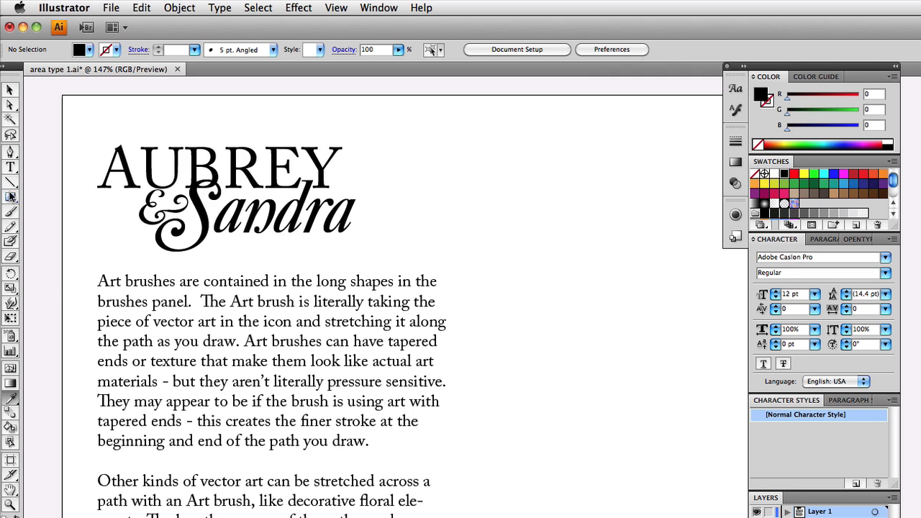
Step: Draw a circle, flow the Art Brushes text inside, and remove the paragraph break
left_click_drag(509, 232, 741, 464)
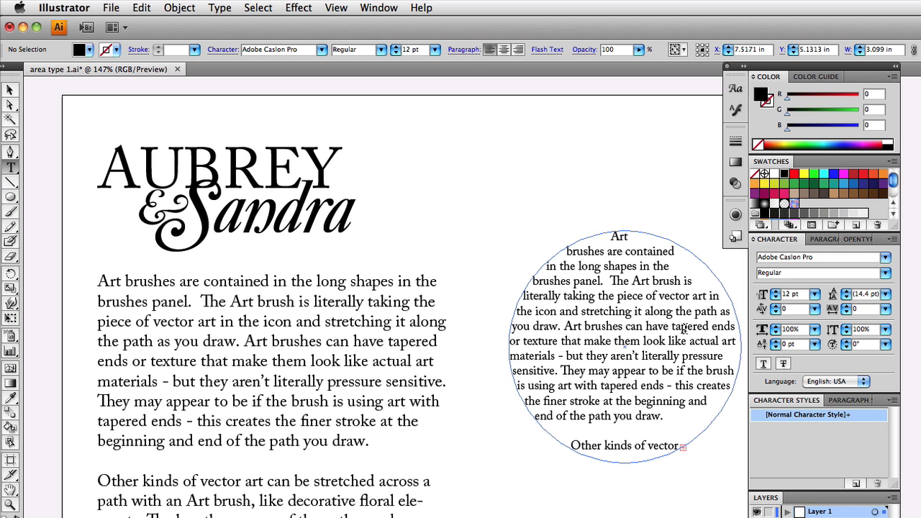
mouse_move(686, 329)
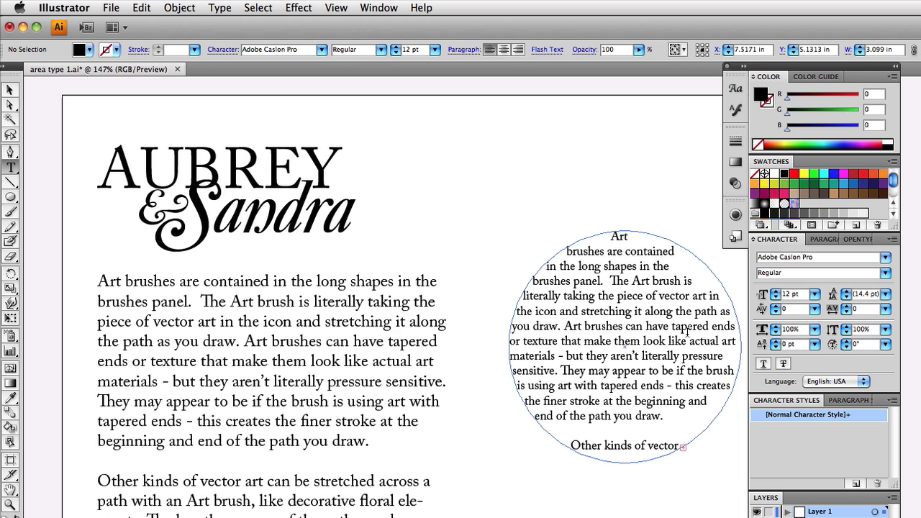
left_click(571, 449)
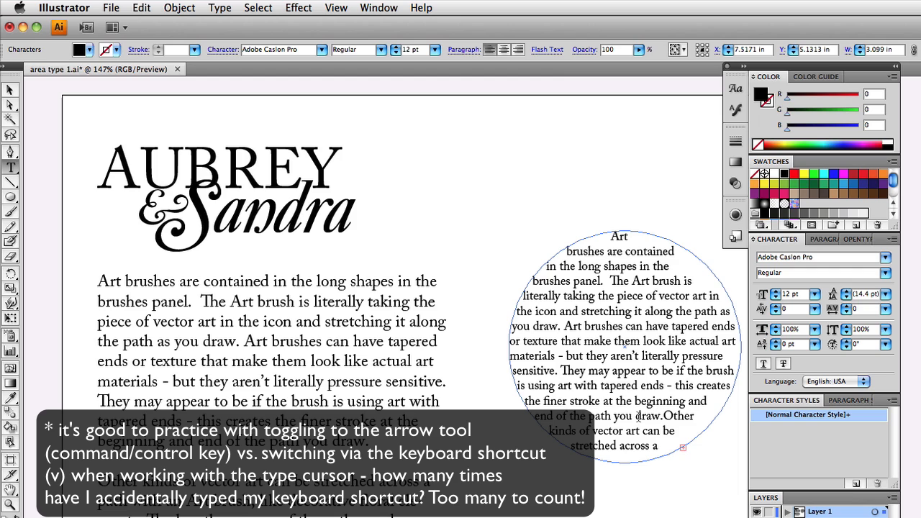
left_click(644, 348)
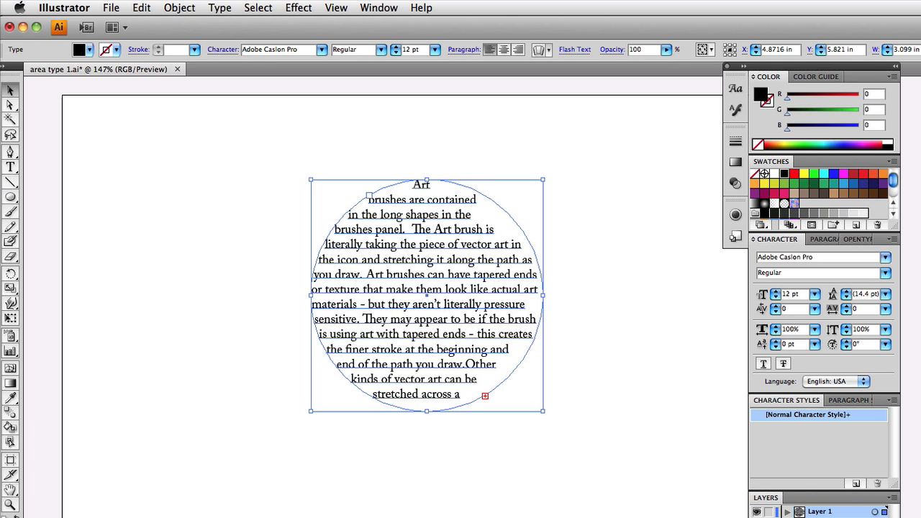
Step: Drag the circular text frame toward the artboard's center
left_click(424, 439)
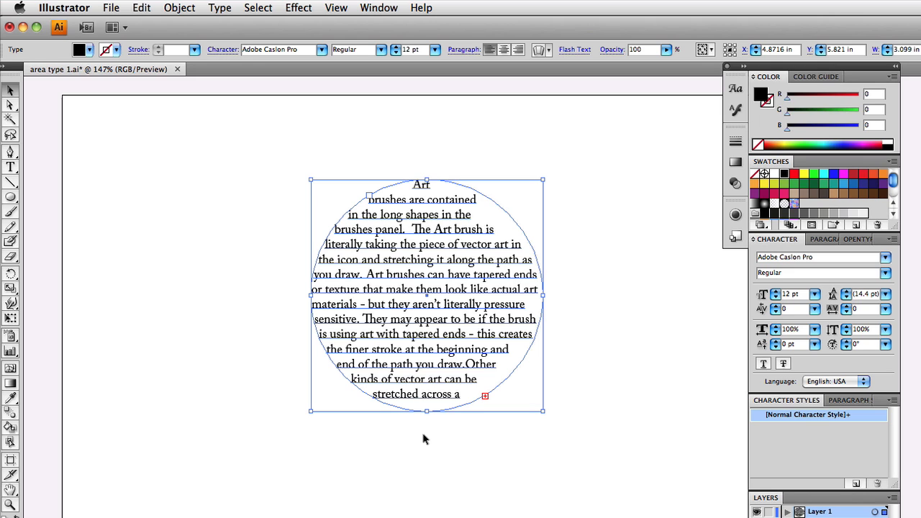
mouse_move(426, 412)
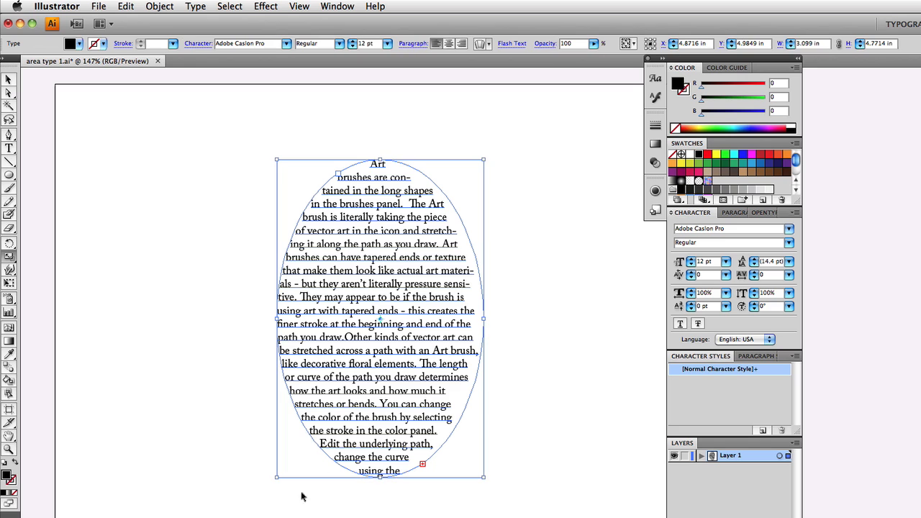
mouse_move(294, 514)
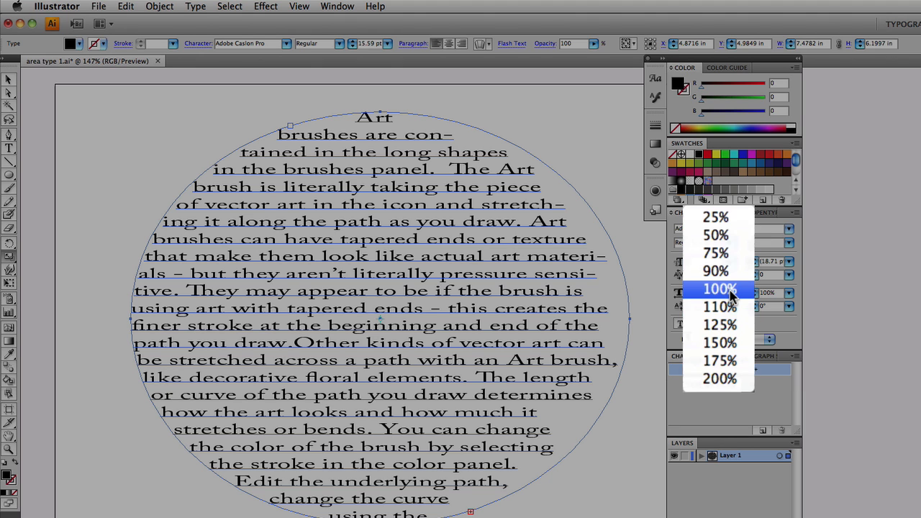
Step: Set the ellipse text's horizontal scale back to 100%
left_click(715, 289)
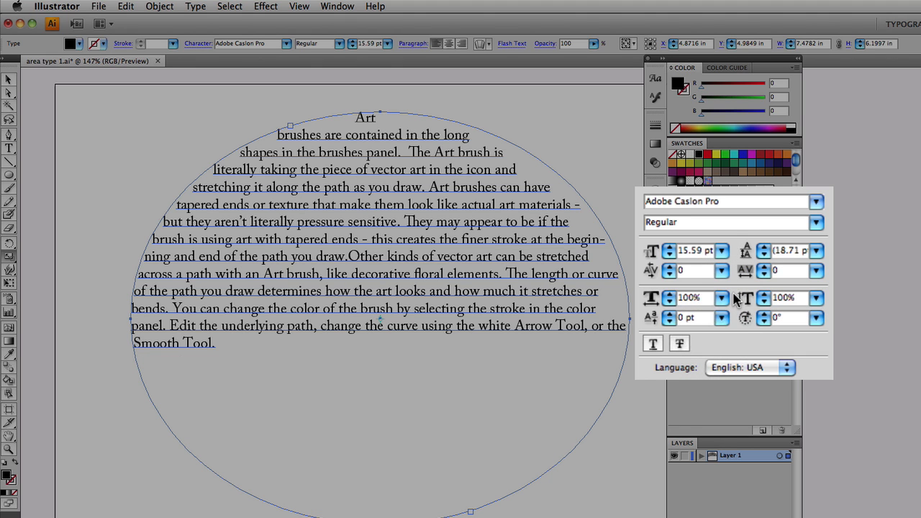